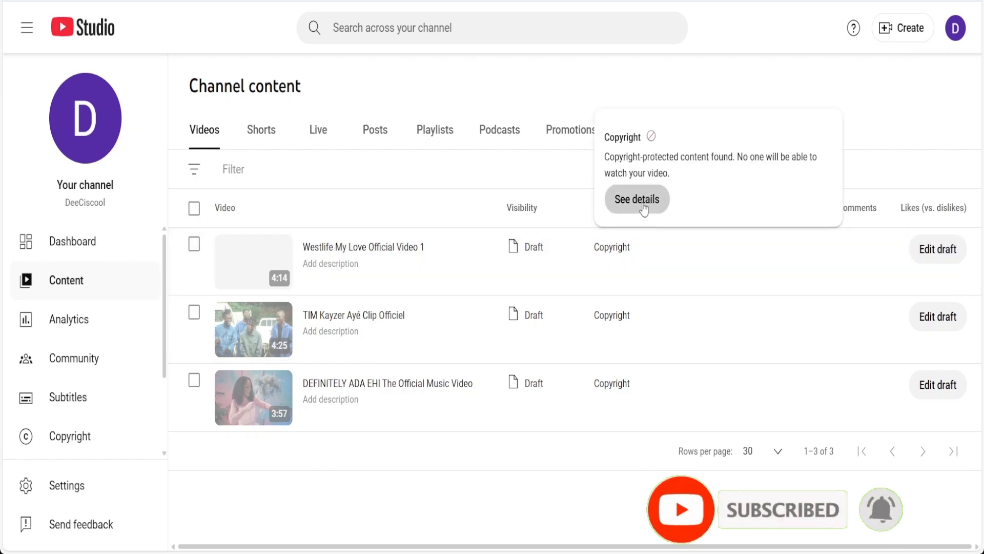
View the copyright details for the blocked Westlife video and the actions for the My Love claim.
{"action": "left_click", "coordinate": [636, 199]}
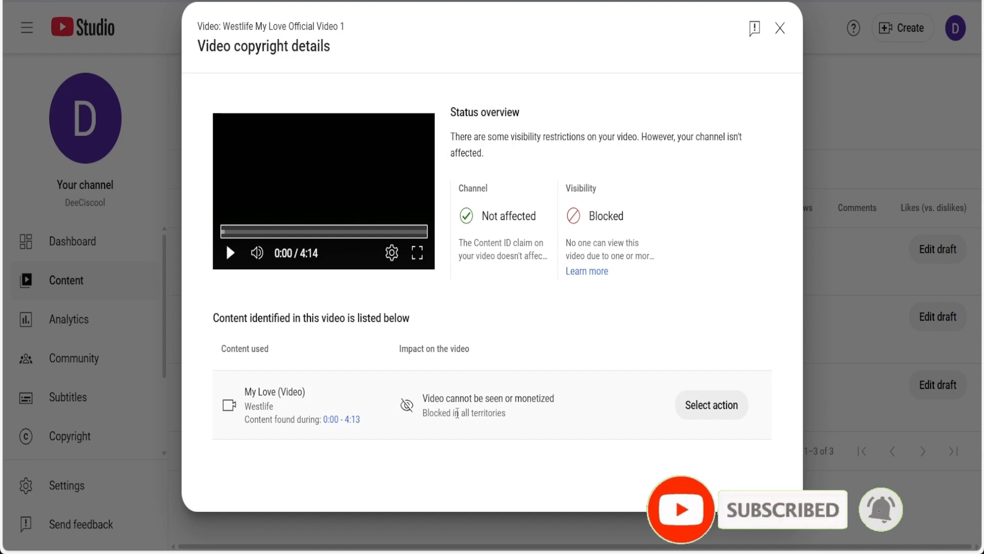
{"action": "mouse_move", "coordinate": [712, 404]}
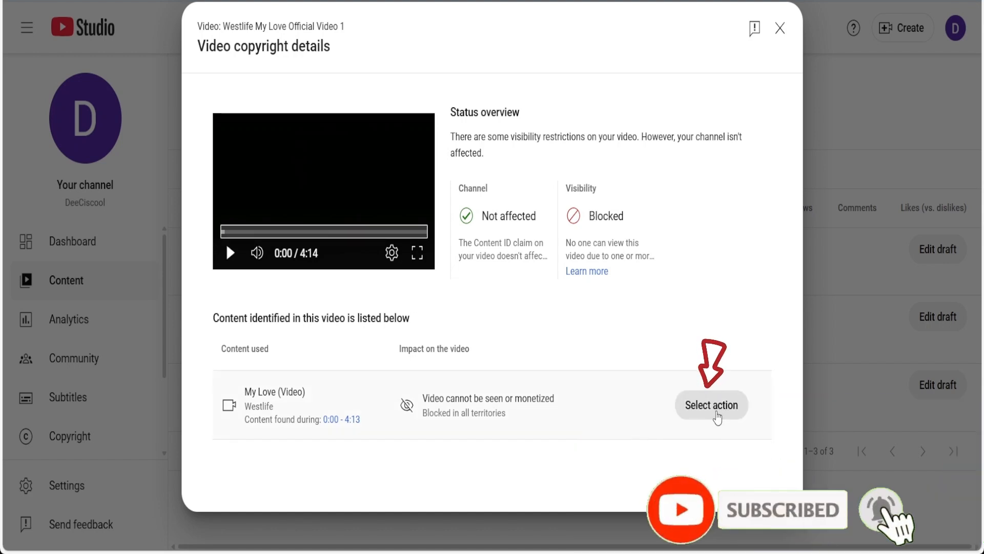
{"action": "left_click", "coordinate": [710, 405]}
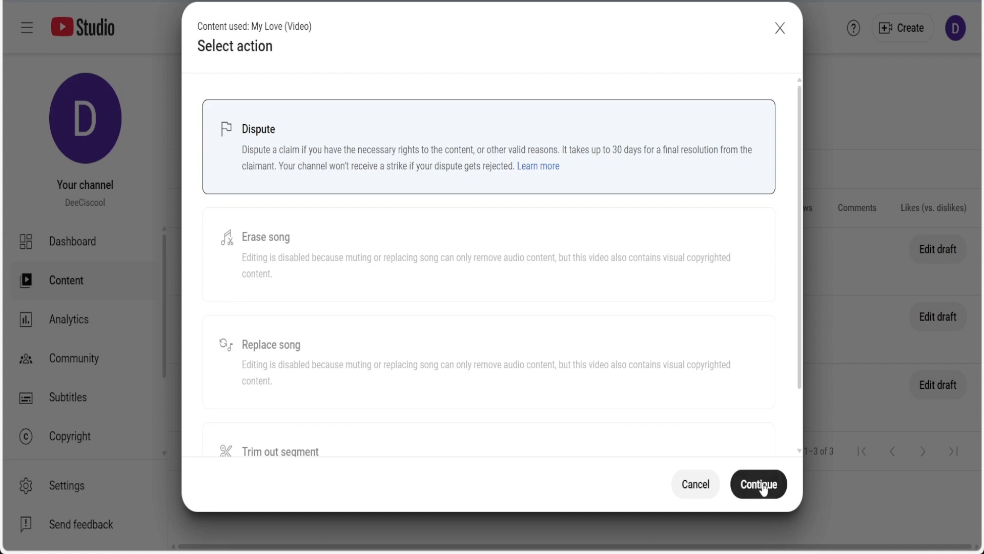
Begin disputing the My Love claim and move past the overview to the reason step.
{"action": "left_click", "coordinate": [758, 484]}
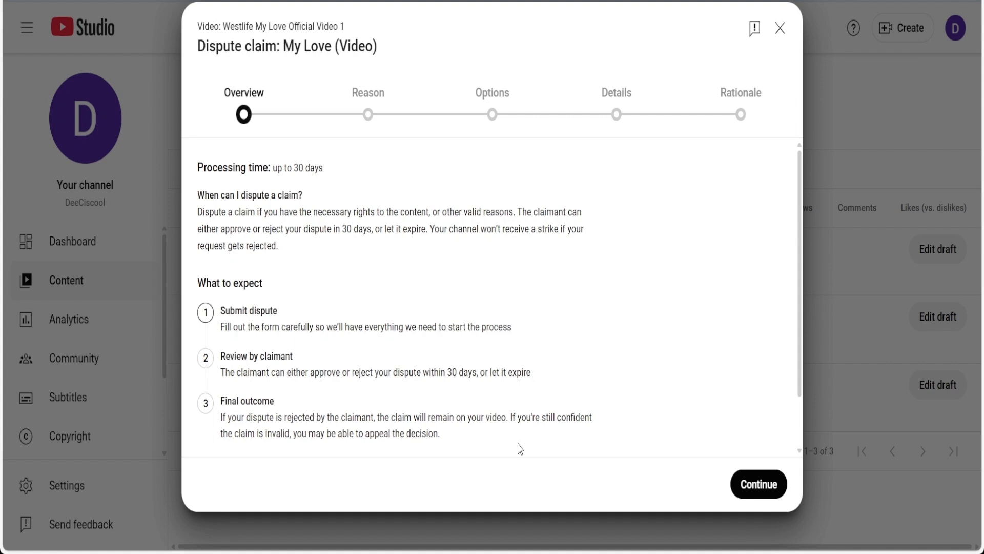
{"action": "scroll", "scroll_direction": "down", "scroll_amount": 3}
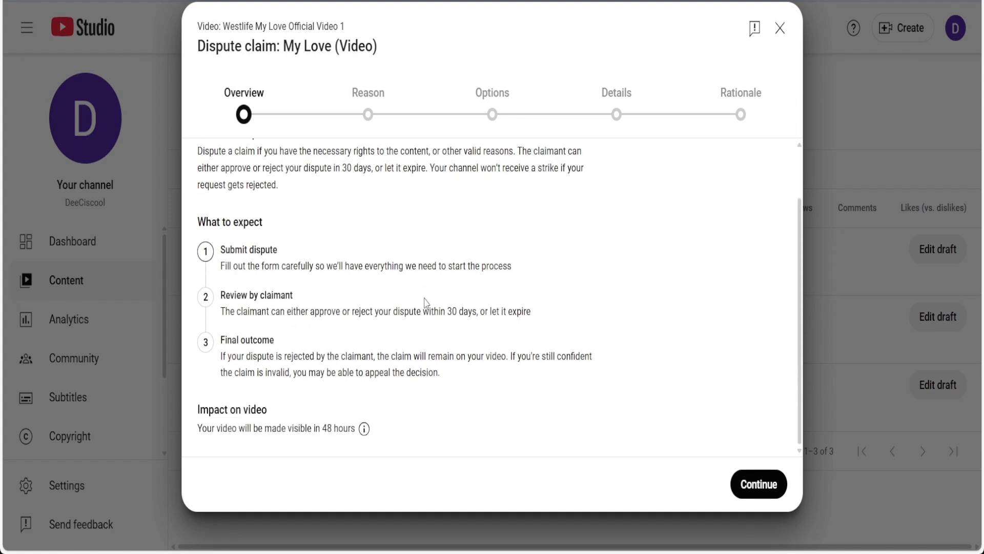
{"action": "left_click", "coordinate": [757, 484]}
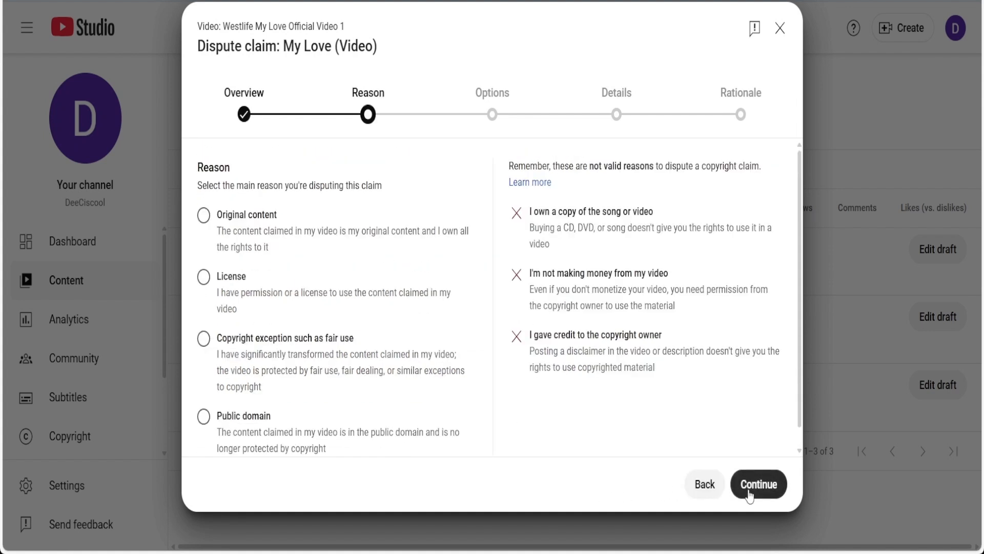
{"action": "mouse_move", "coordinate": [633, 506]}
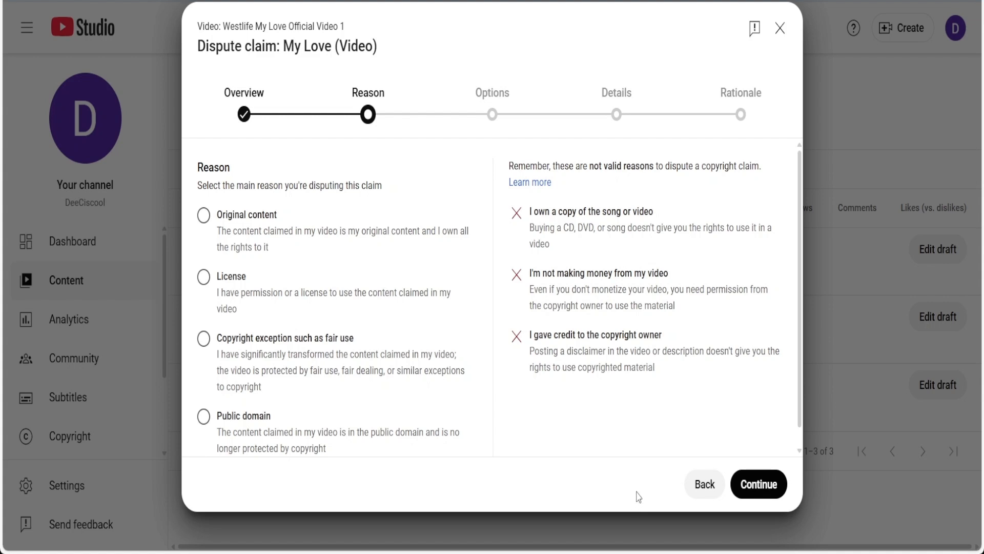
Cite a copyright exception such as fair use as the reason and keep the standard dispute type.
{"action": "left_click", "coordinate": [203, 196]}
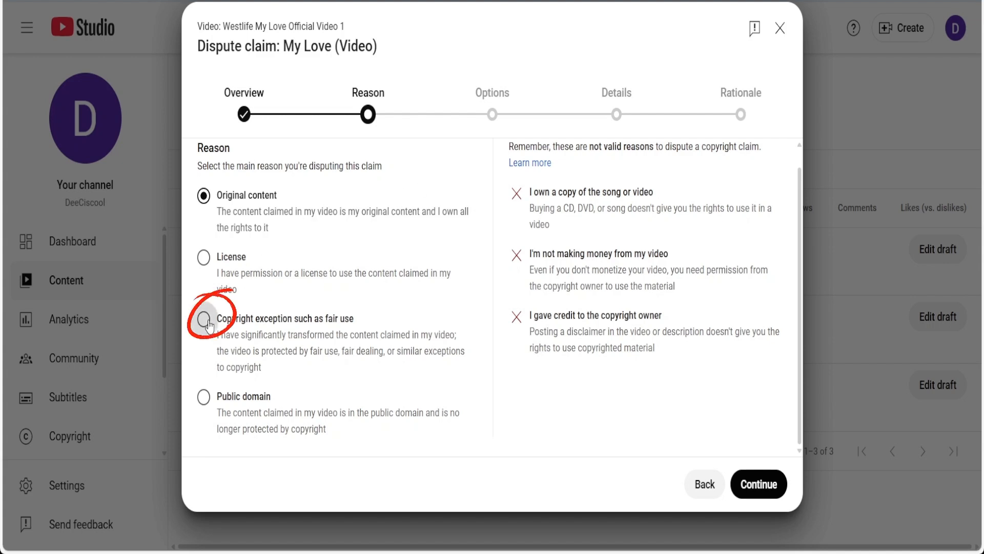
{"action": "left_click", "coordinate": [203, 317]}
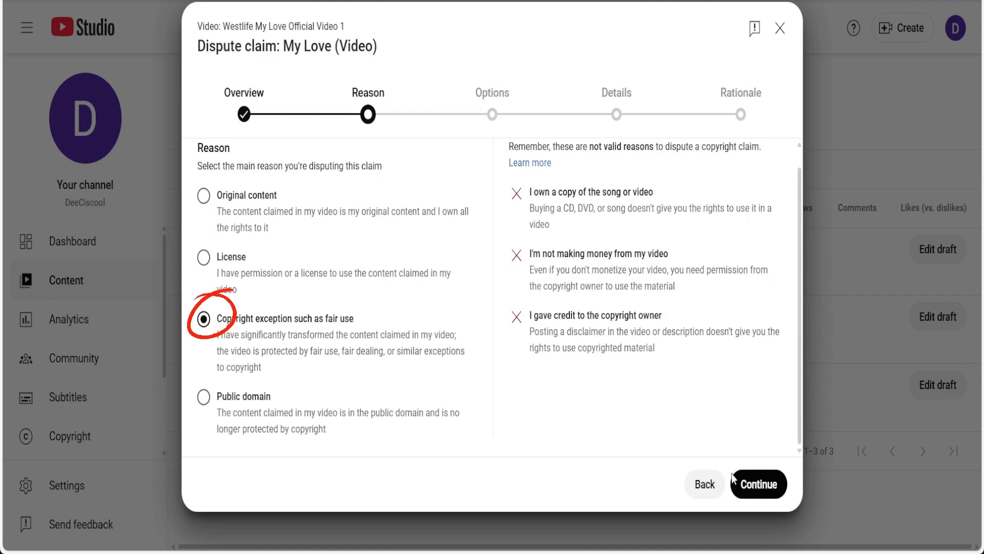
{"action": "left_click", "coordinate": [758, 484]}
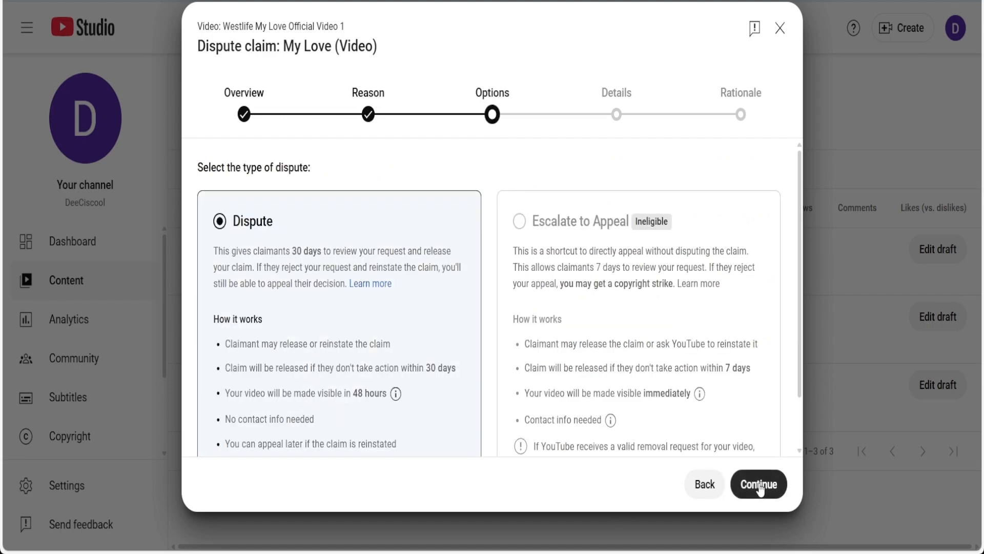
{"action": "mouse_move", "coordinate": [390, 314]}
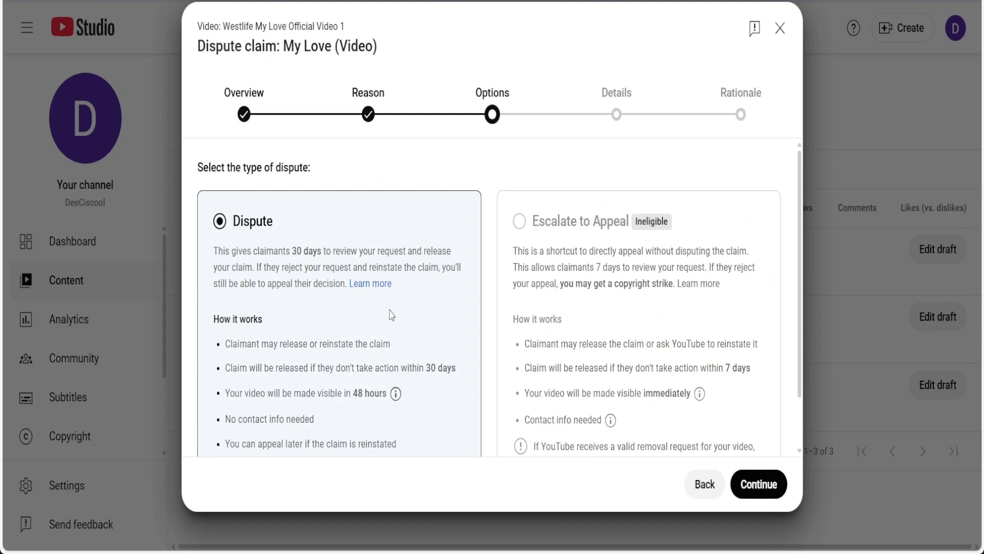
{"action": "scroll", "scroll_direction": "down", "scroll_amount": 3}
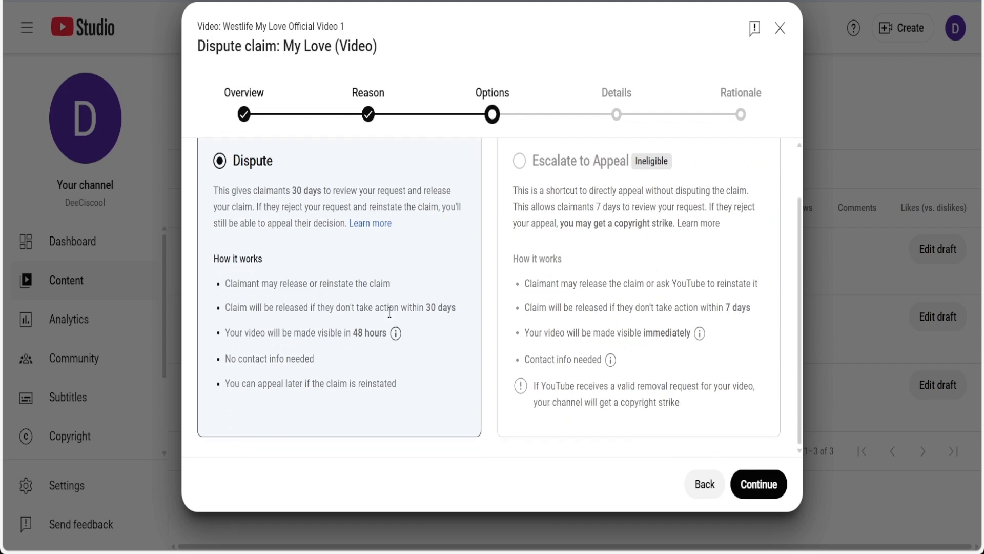
{"action": "mouse_move", "coordinate": [281, 396]}
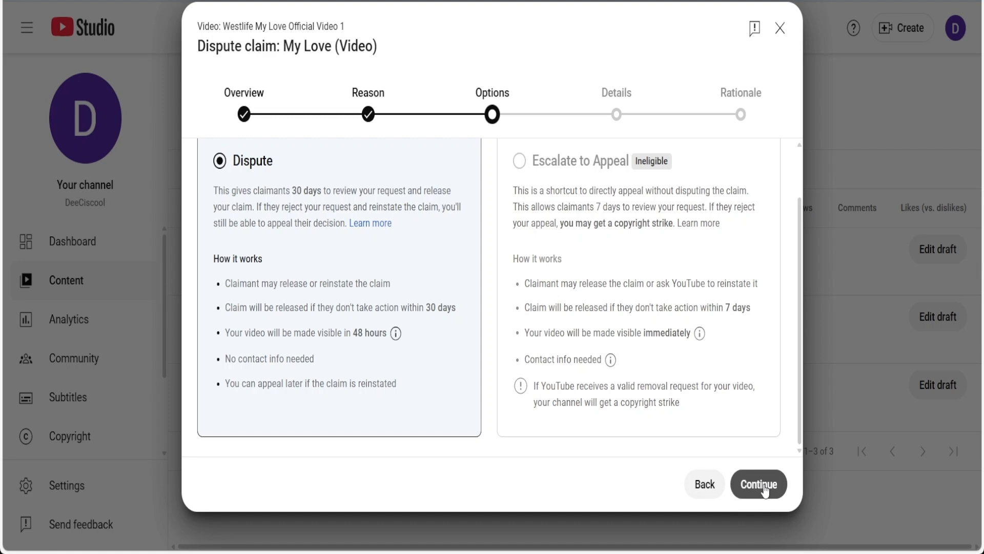
{"action": "left_click", "coordinate": [758, 484]}
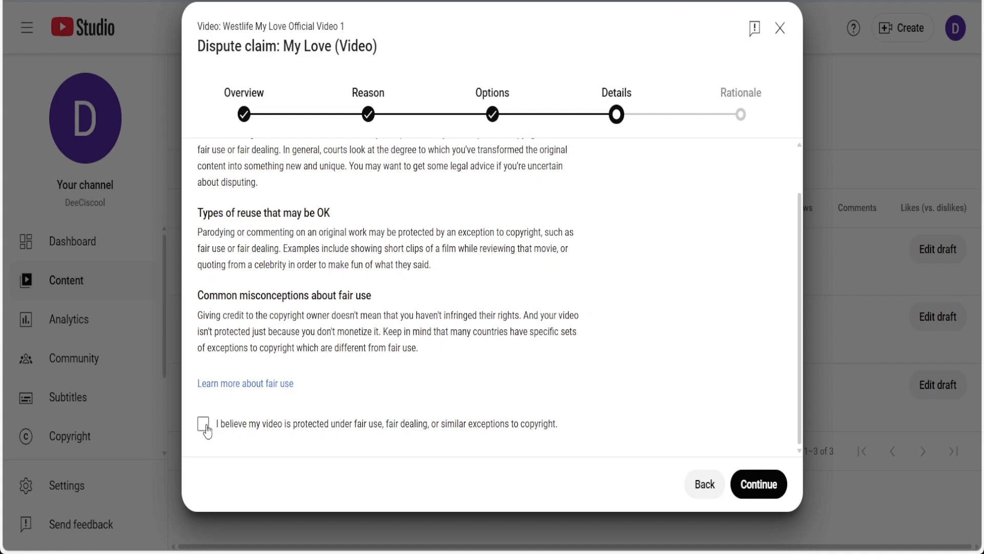
Affirm the fair use belief and set the type of reuse to Entertainment.
{"action": "left_click", "coordinate": [758, 484]}
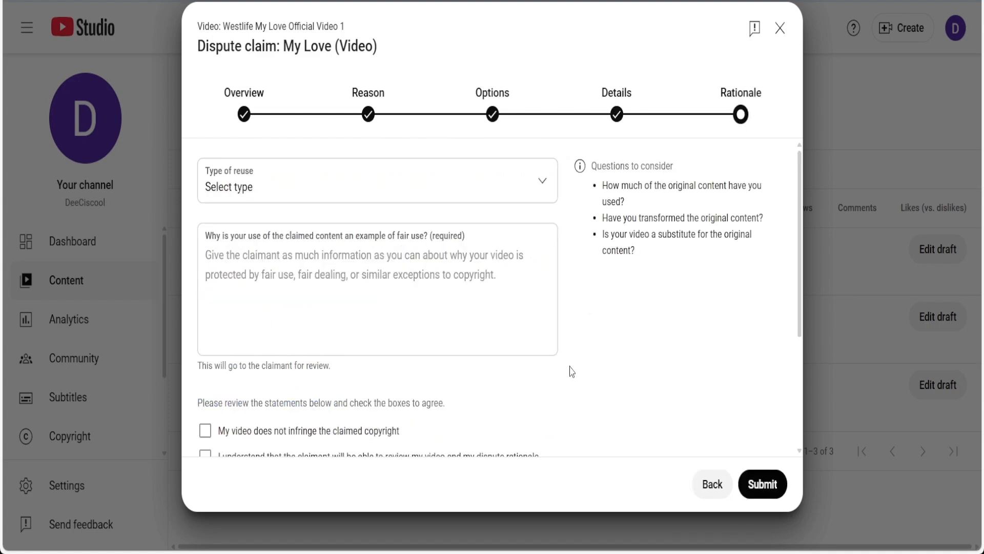
{"action": "mouse_move", "coordinate": [264, 189]}
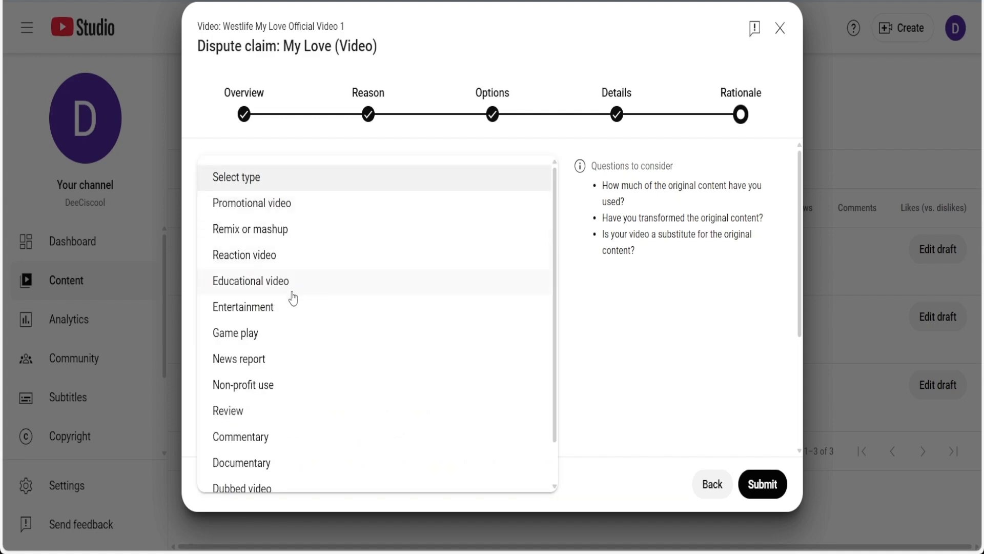
{"action": "left_click", "coordinate": [243, 307]}
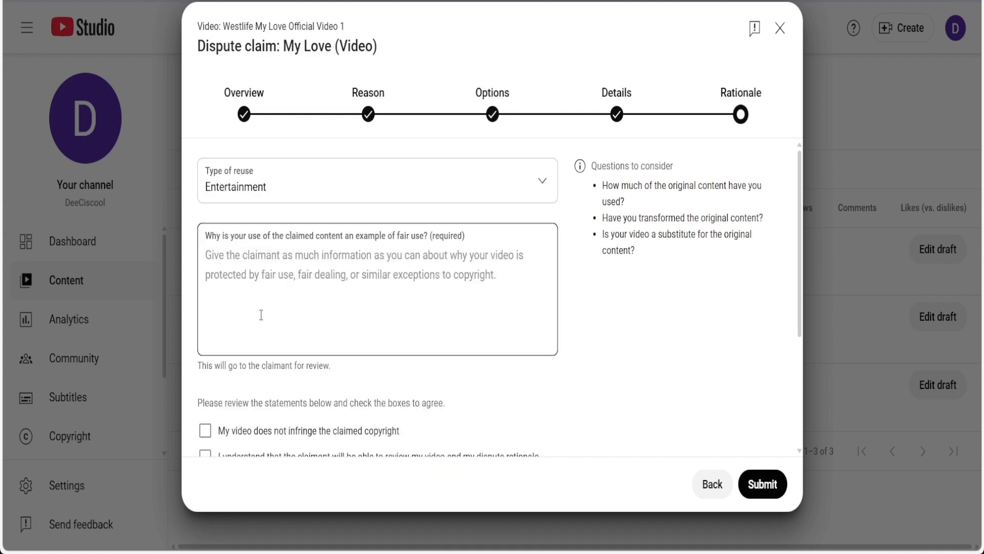
{"action": "mouse_move", "coordinate": [283, 304]}
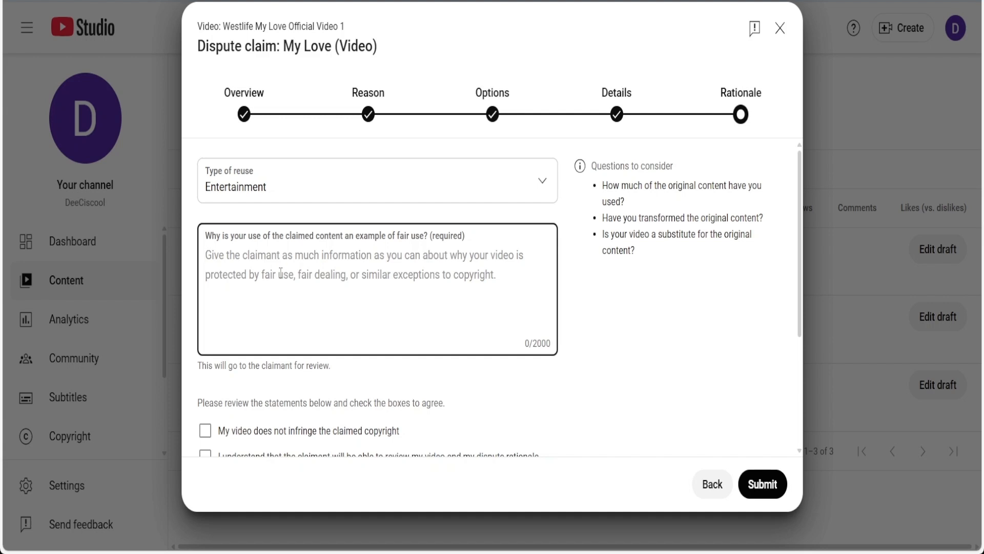
{"action": "mouse_move", "coordinate": [305, 268]}
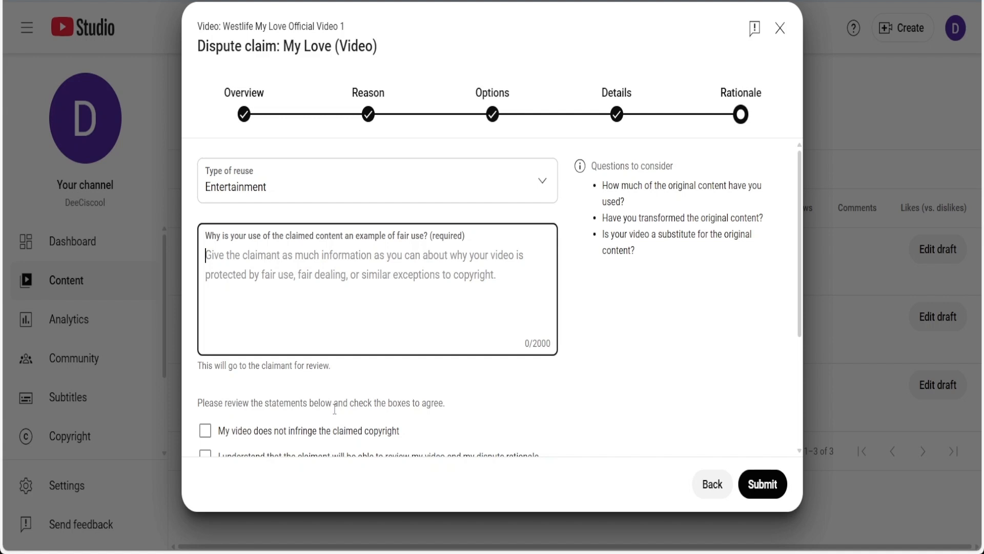
Agree to the three Rationale statements, leaving the required signature empty.
{"action": "scroll", "scroll_direction": "down", "scroll_amount": 3}
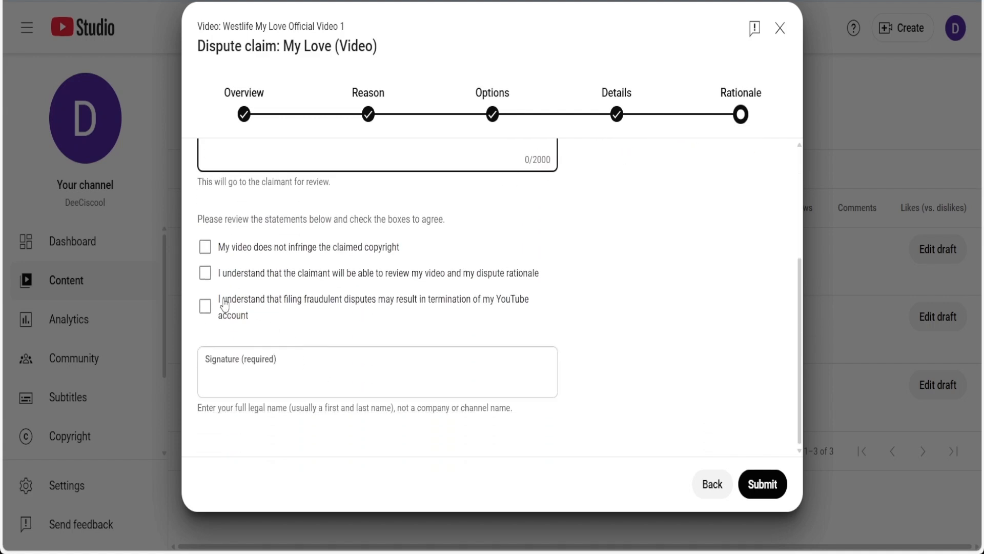
{"action": "mouse_move", "coordinate": [207, 257]}
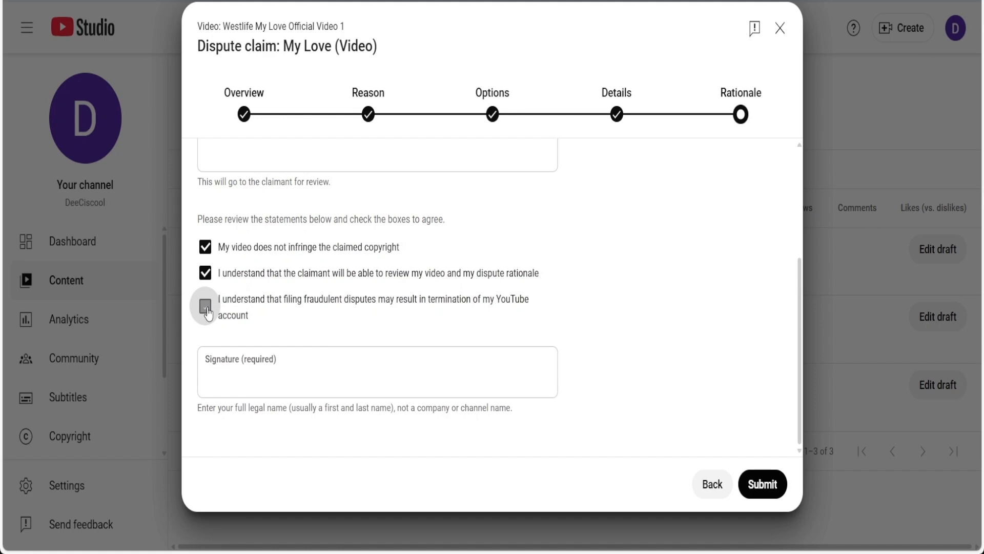
{"action": "left_click", "coordinate": [205, 306]}
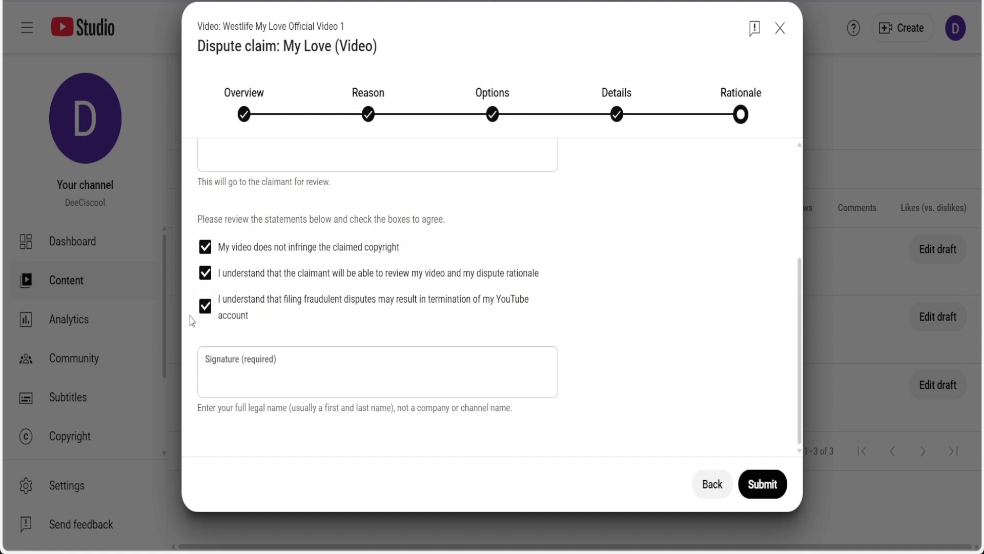
{"action": "mouse_move", "coordinate": [197, 321]}
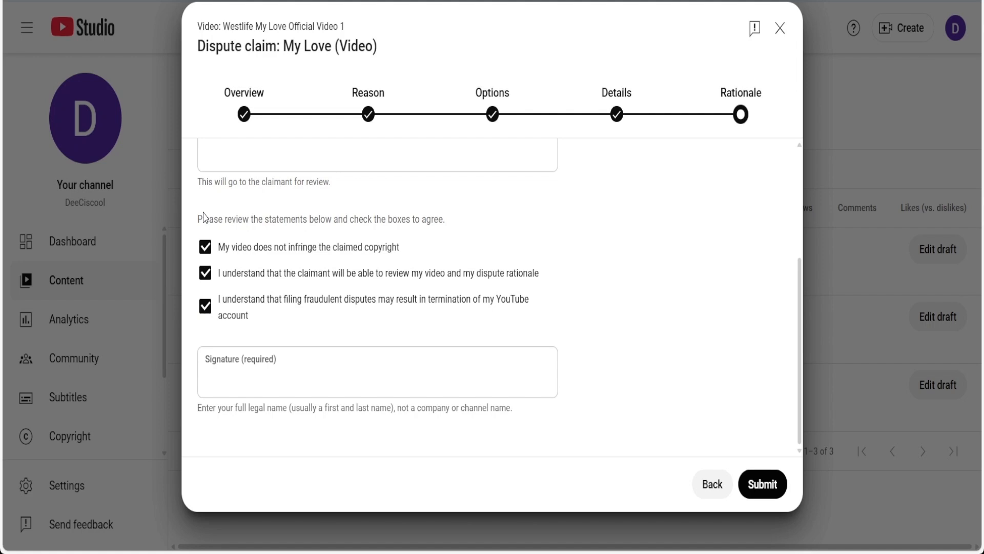
{"action": "left_click", "coordinate": [376, 371]}
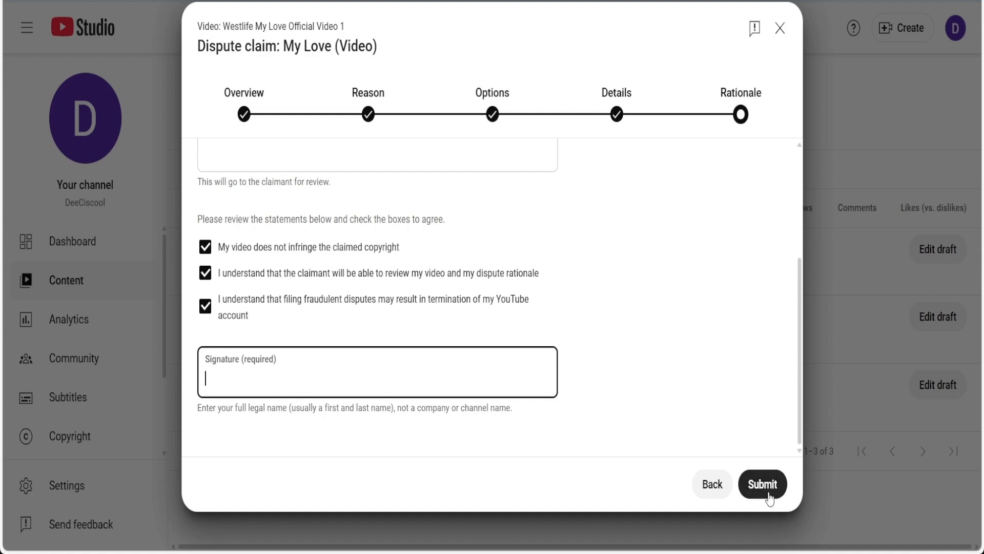
{"action": "mouse_move", "coordinate": [769, 457]}
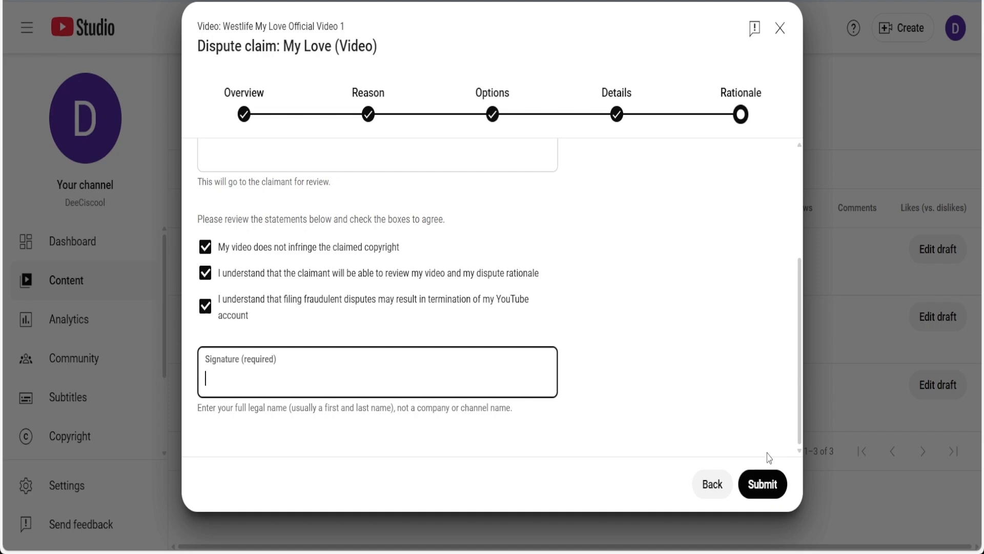
{"action": "mouse_move", "coordinate": [683, 318]}
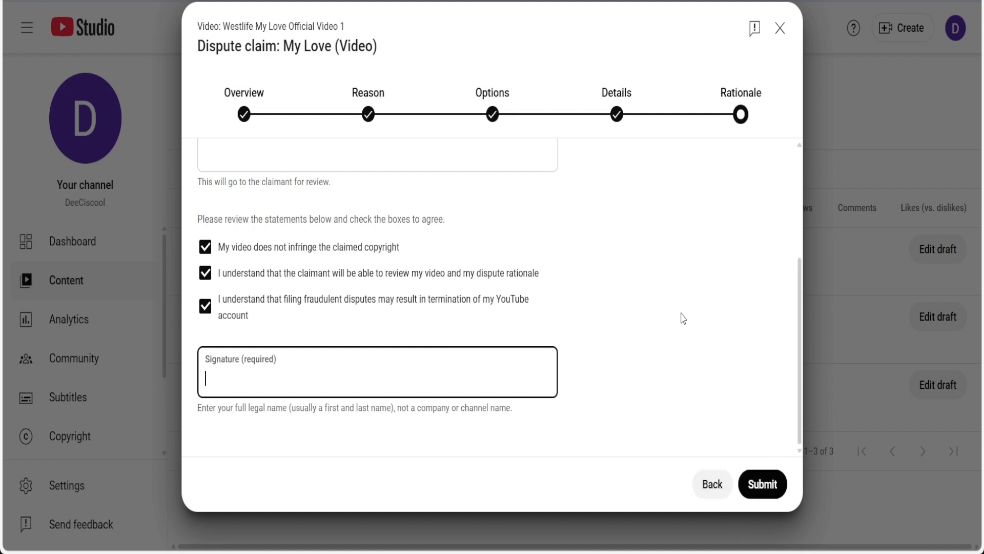
{"action": "mouse_move", "coordinate": [255, 329]}
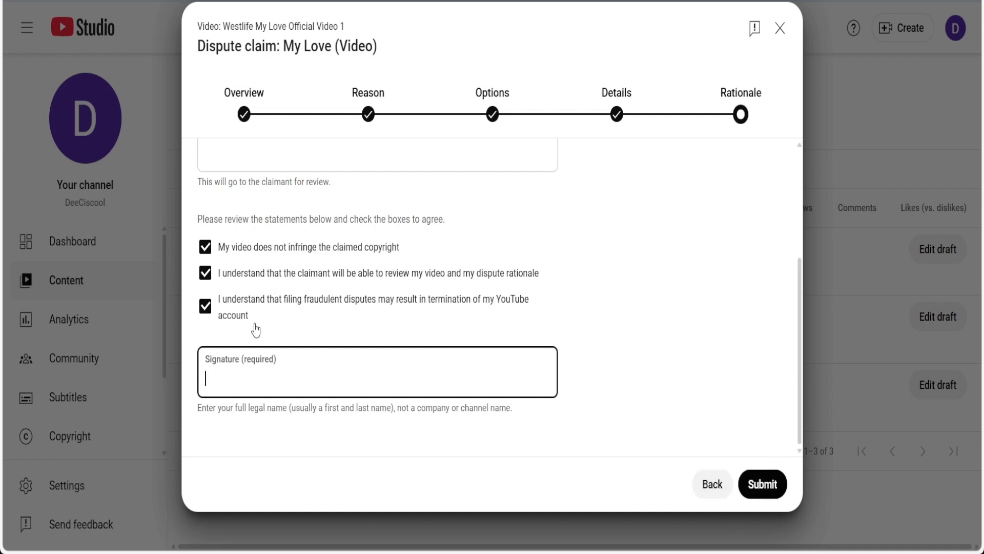
{"action": "mouse_move", "coordinate": [325, 290]}
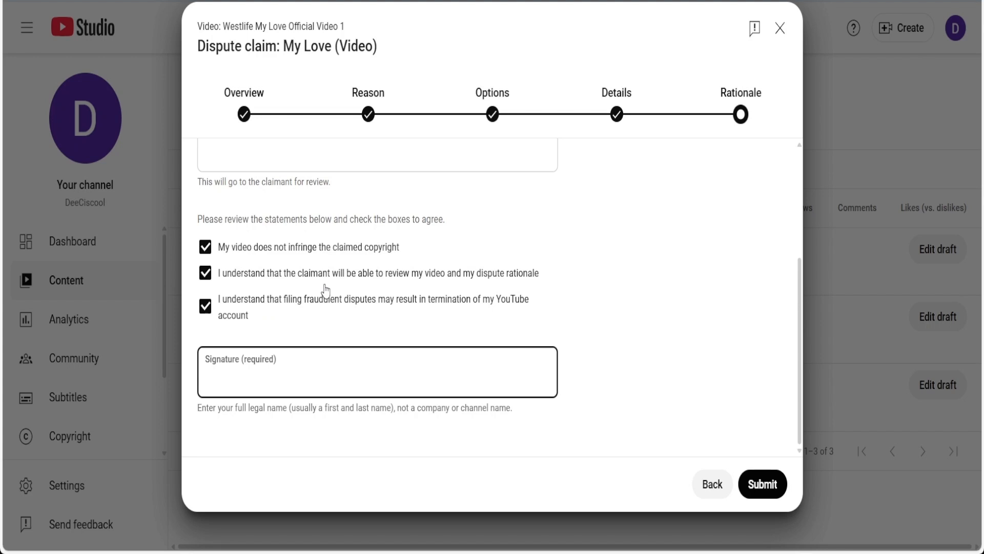
{"action": "mouse_move", "coordinate": [576, 318]}
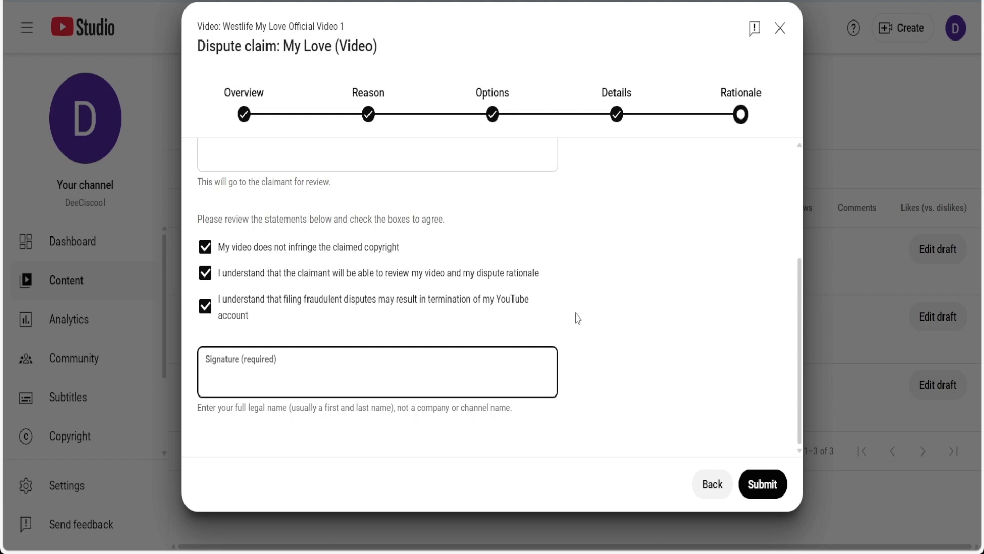
{"action": "mouse_move", "coordinate": [639, 275]}
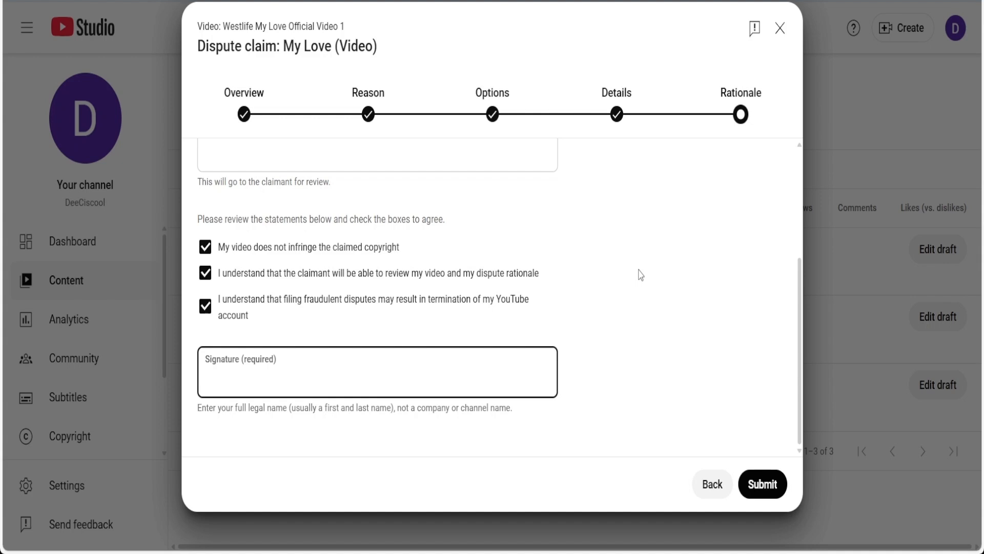
{"action": "left_click", "coordinate": [376, 371]}
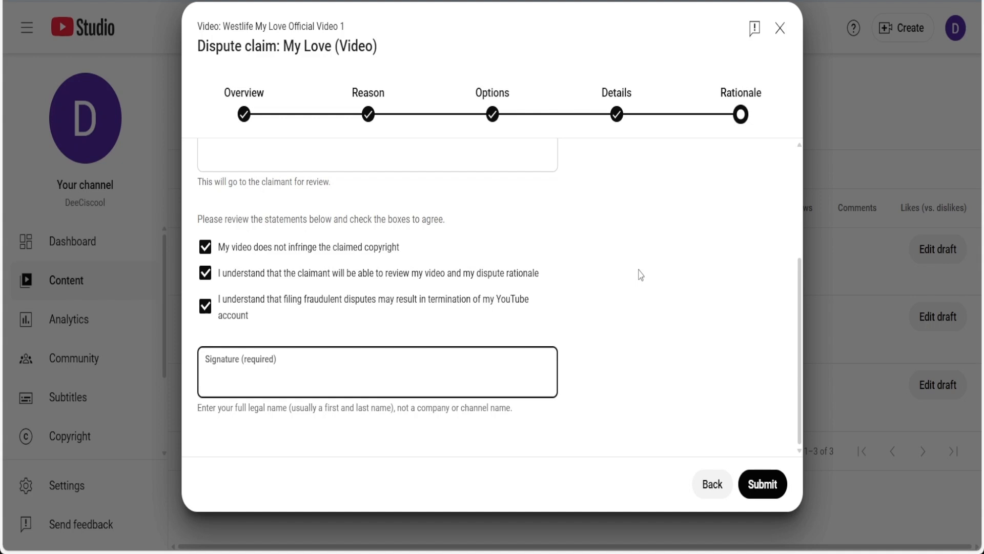
{"action": "left_click", "coordinate": [376, 377]}
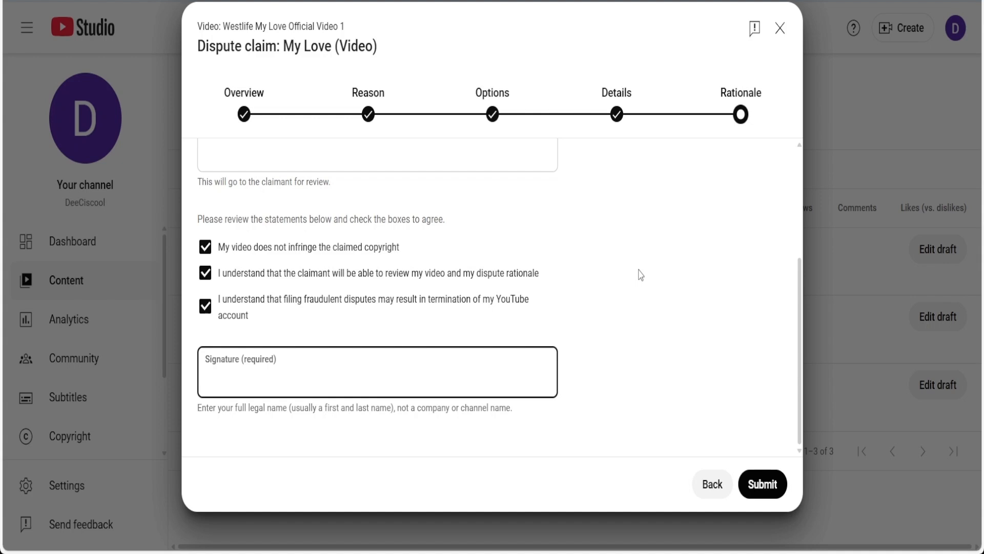
{"action": "left_click", "coordinate": [377, 371]}
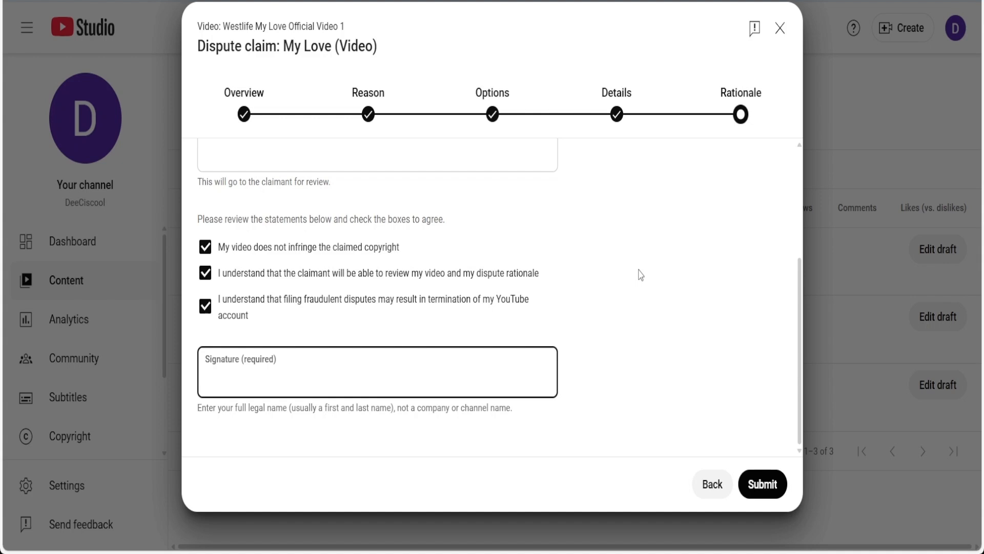
{"action": "left_click", "coordinate": [376, 378]}
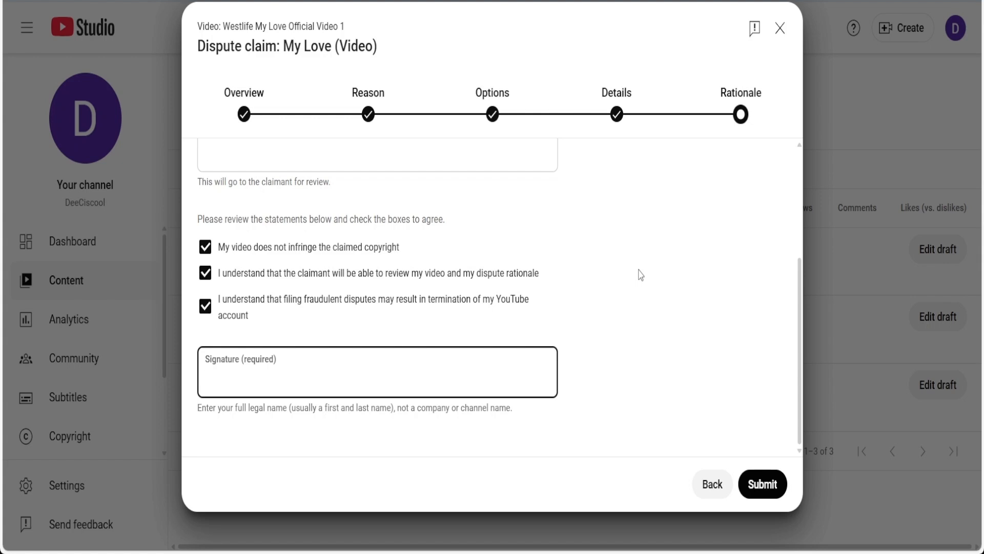
{"action": "mouse_move", "coordinate": [551, 305]}
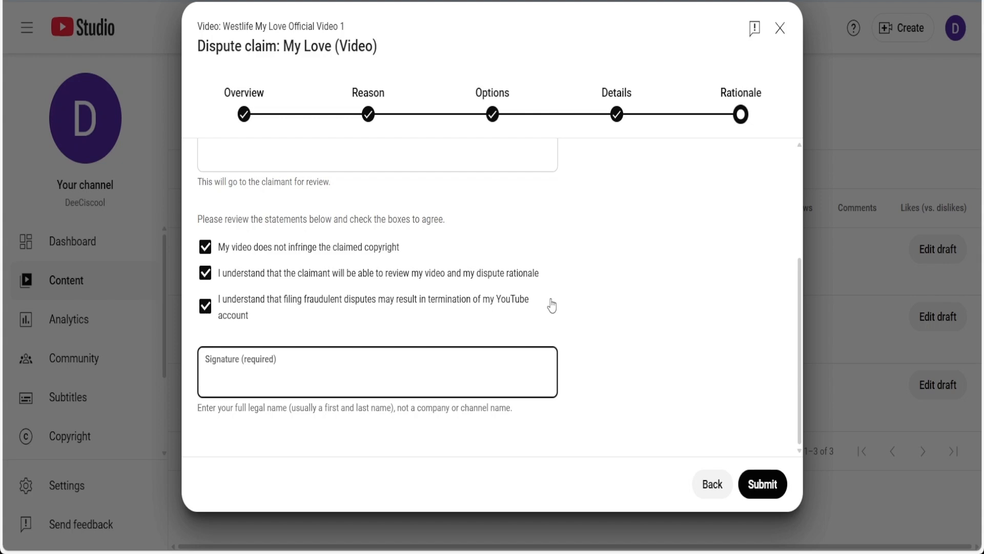
{"action": "mouse_move", "coordinate": [602, 457]}
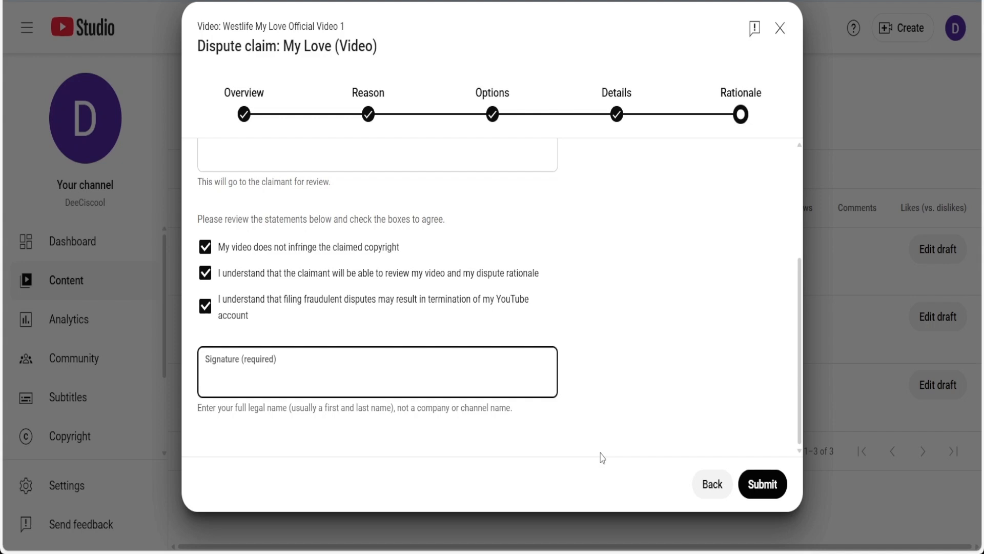
{"action": "left_click", "coordinate": [376, 377]}
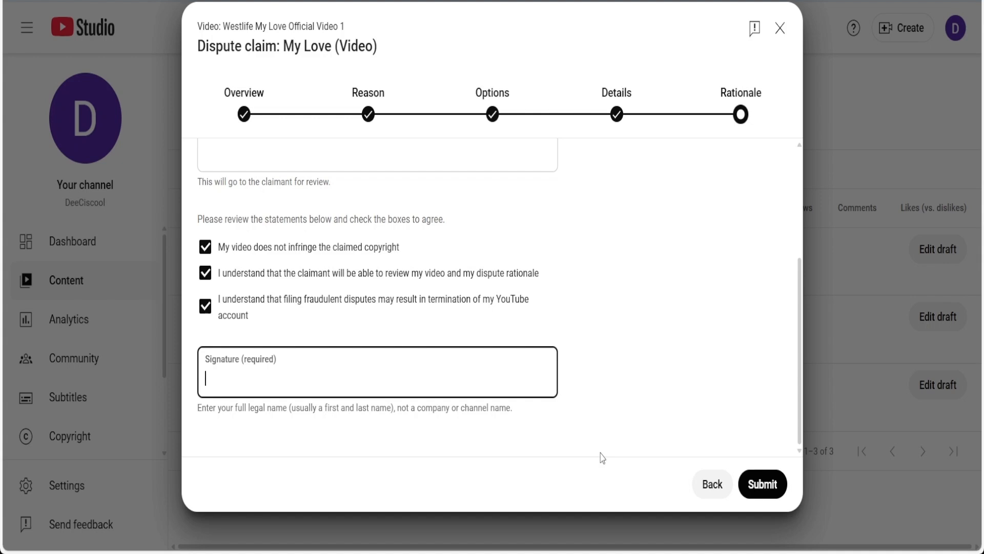
{"action": "mouse_move", "coordinate": [870, 423]}
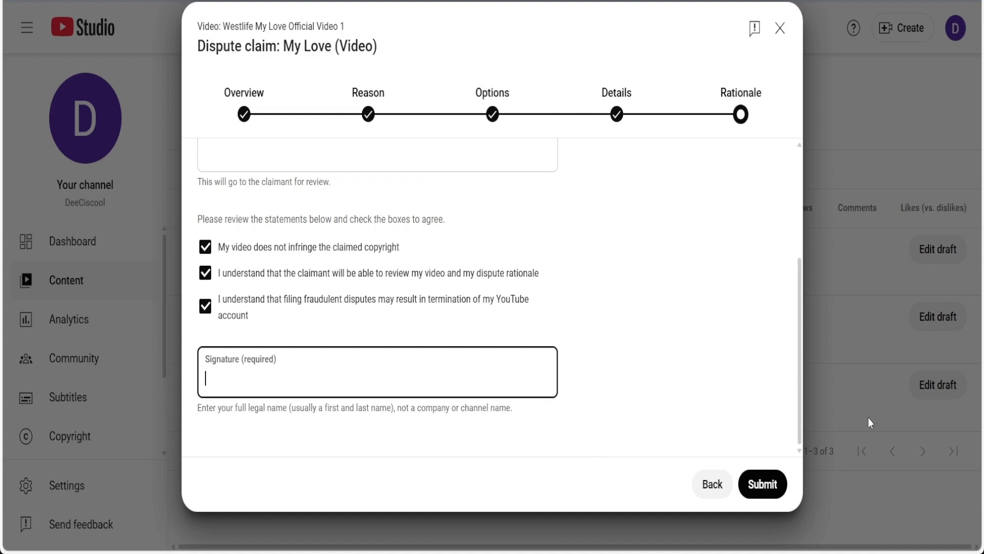
{"action": "mouse_move", "coordinate": [711, 484]}
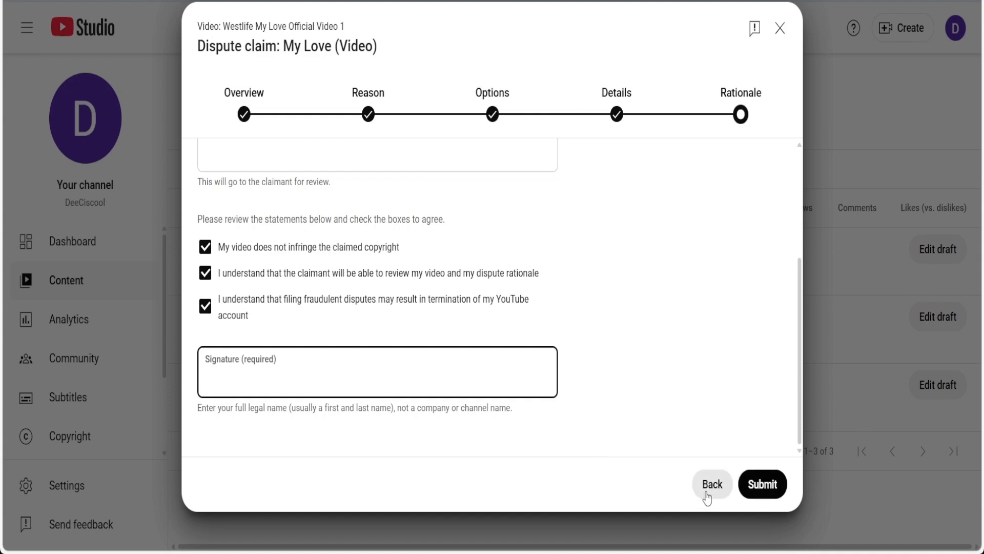
Discard the unsubmitted dispute and return to the actions available for the My Love claim.
{"action": "left_click", "coordinate": [780, 29]}
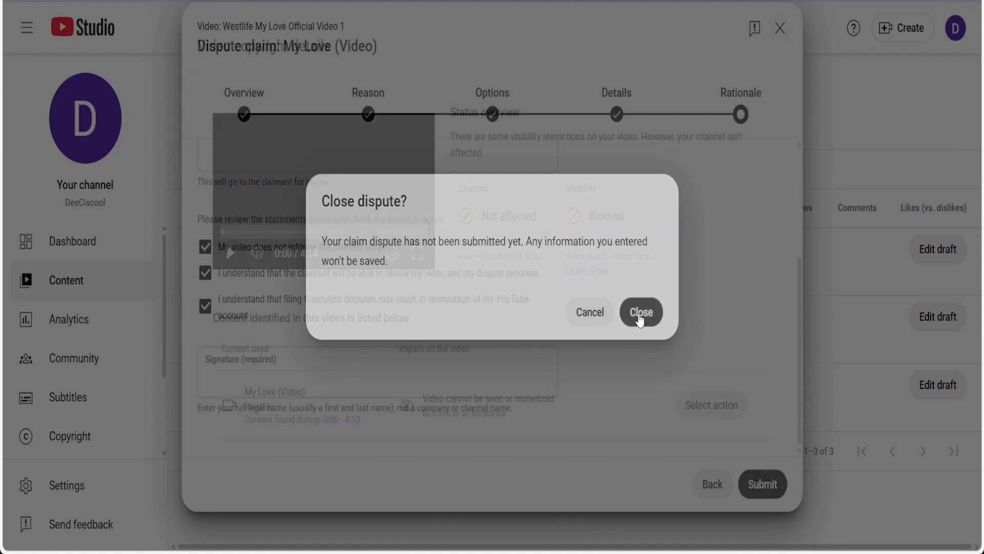
{"action": "left_click", "coordinate": [639, 311]}
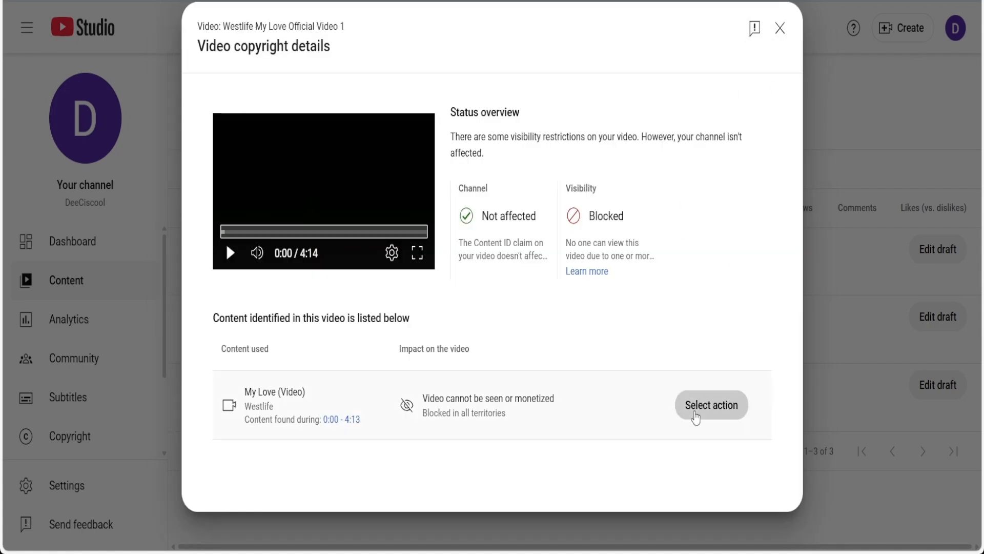
{"action": "left_click", "coordinate": [711, 404]}
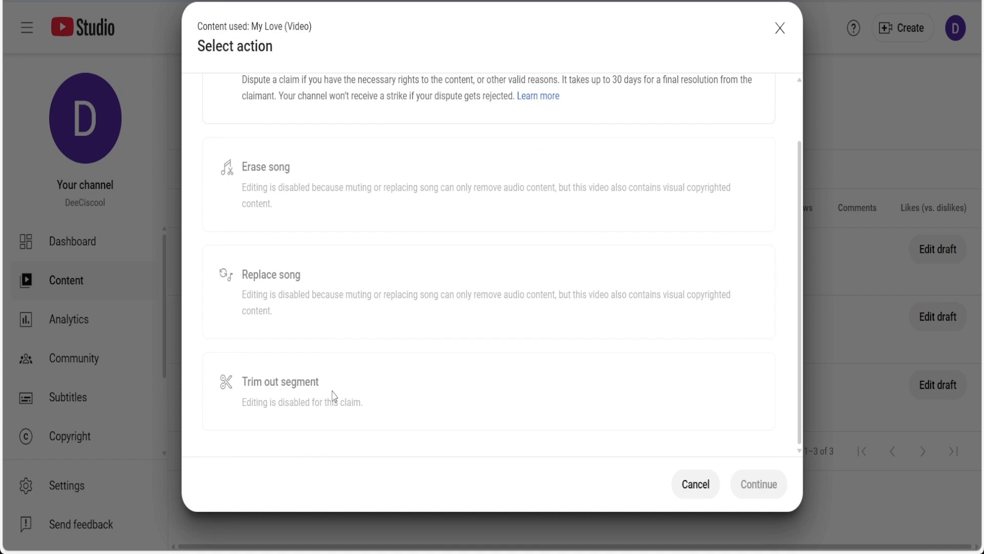
{"action": "mouse_move", "coordinate": [333, 409]}
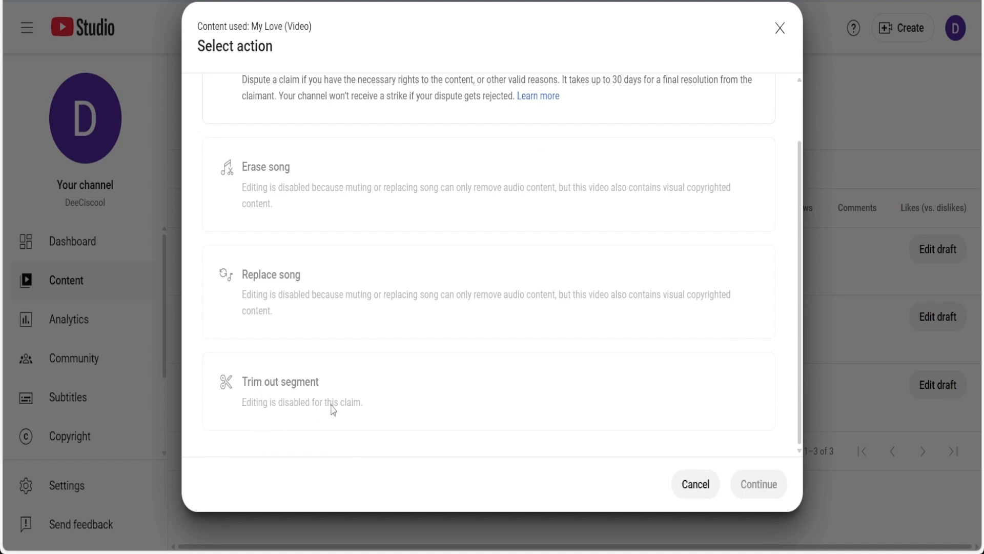
{"action": "mouse_move", "coordinate": [283, 393]}
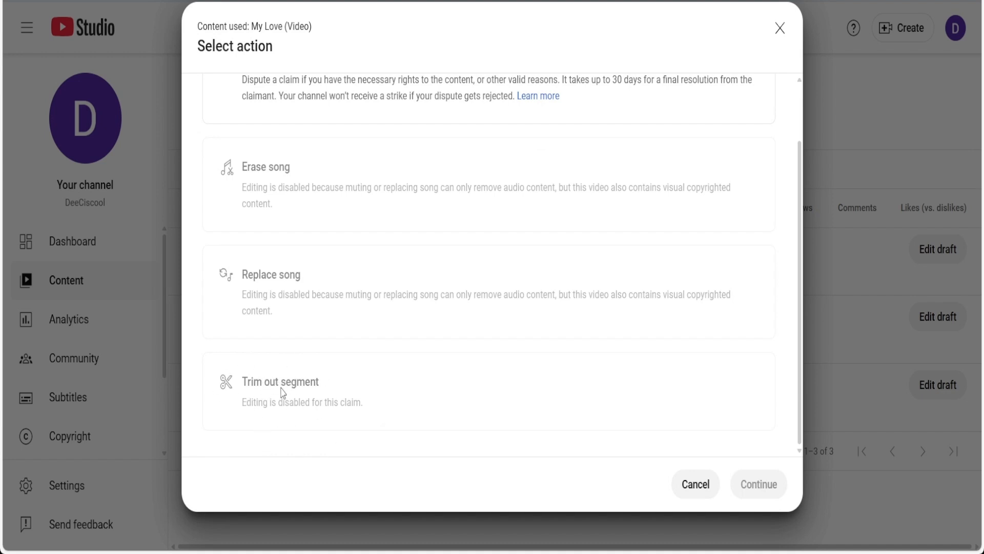
{"action": "mouse_move", "coordinate": [296, 394]}
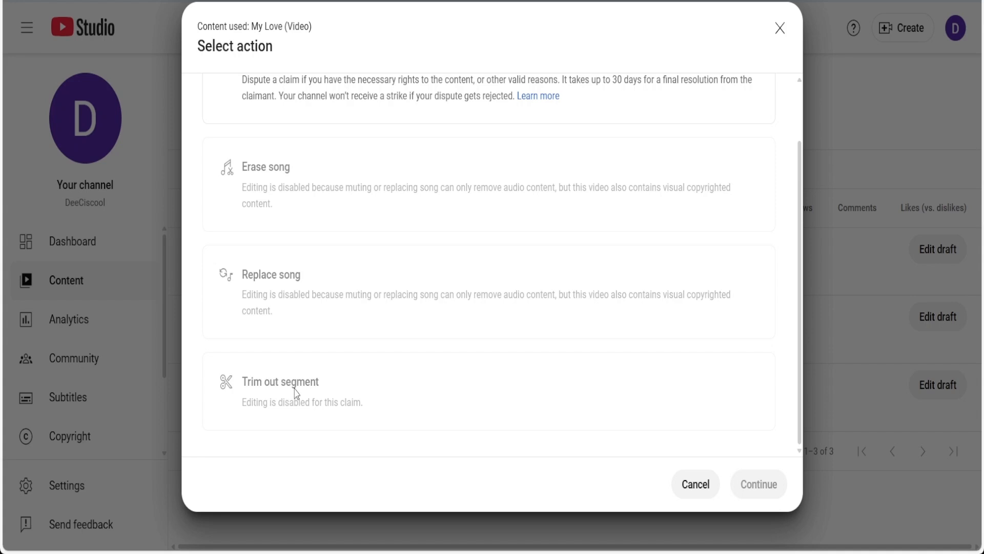